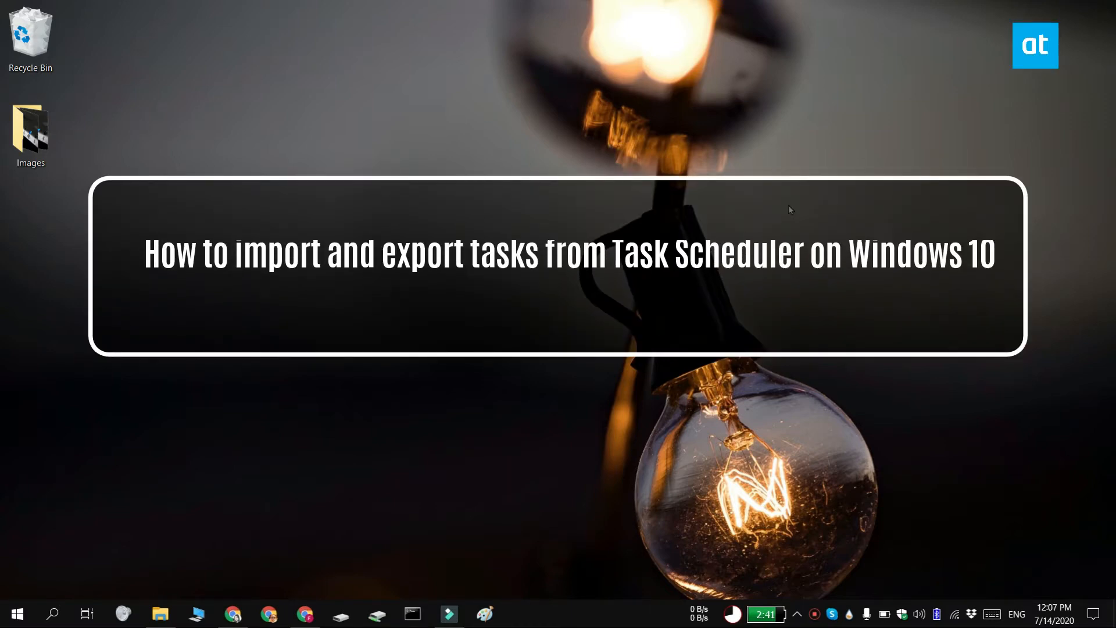
Step: Launch Task Scheduler from search and select the disabled Open Notepad task in the library
{"action": "type", "text": "ta"}
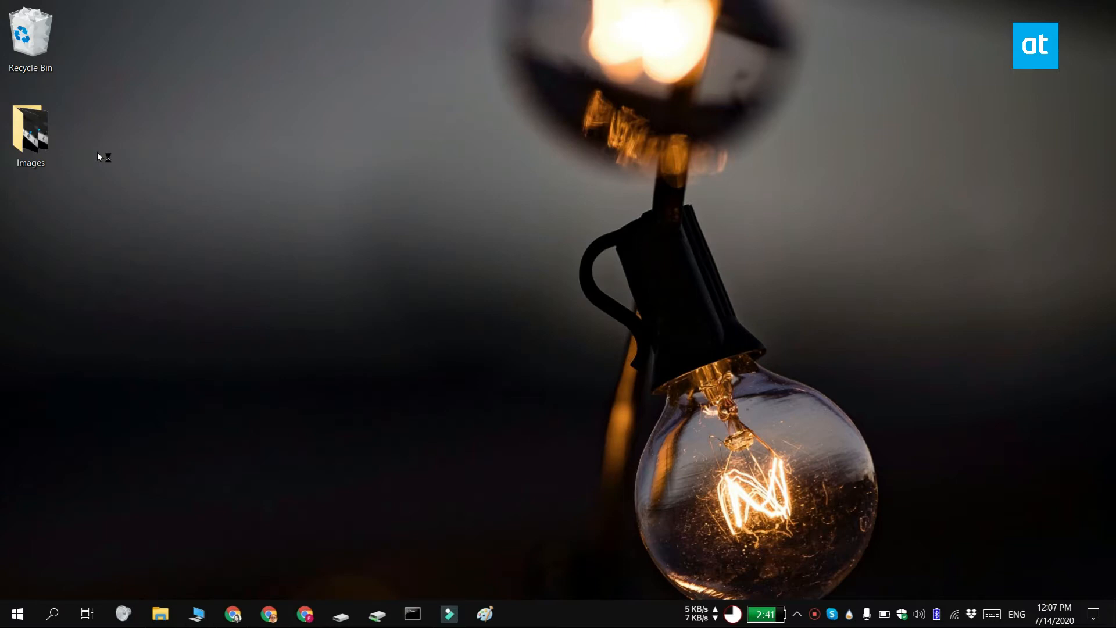
{"action": "left_click", "coordinate": [521, 613]}
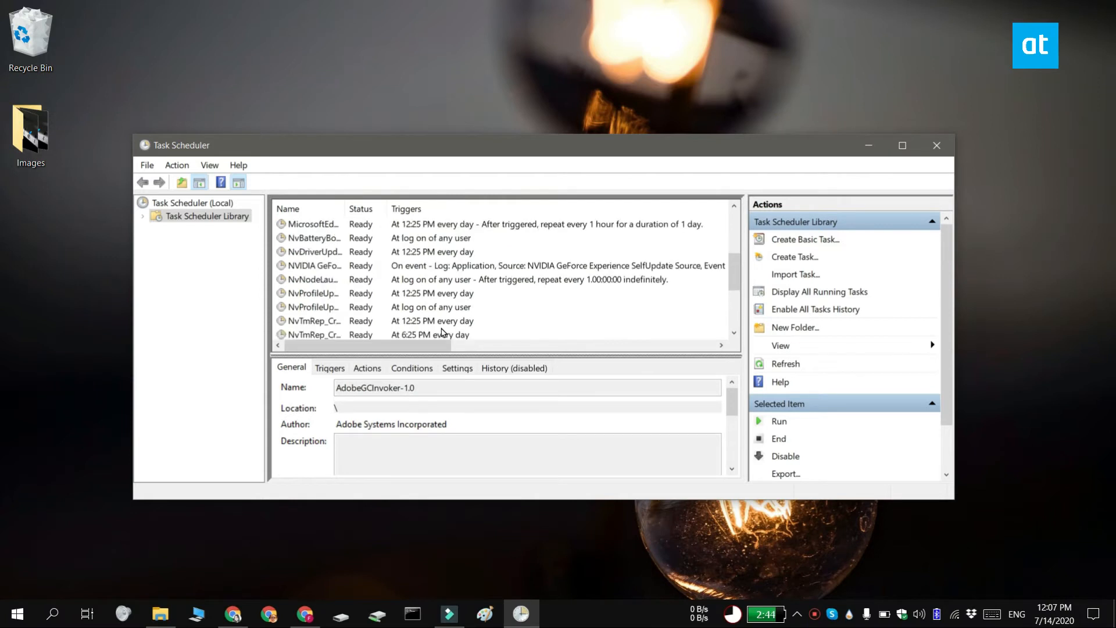
{"action": "scroll", "scroll_direction": "down", "scroll_amount": 3}
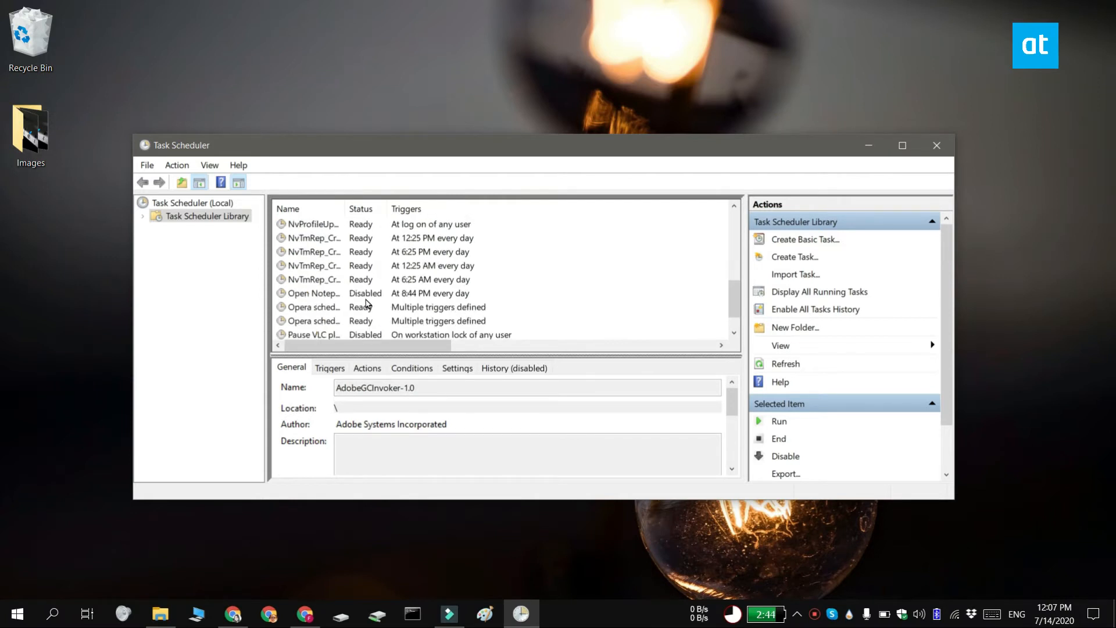
{"action": "left_click", "coordinate": [313, 293]}
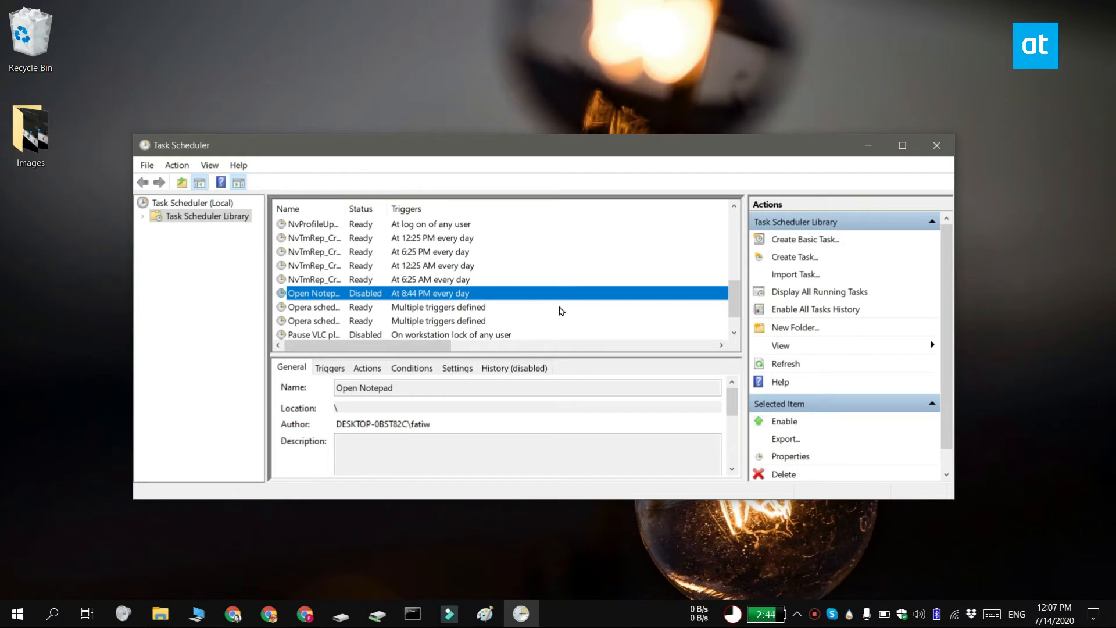
{"action": "mouse_move", "coordinate": [687, 577]}
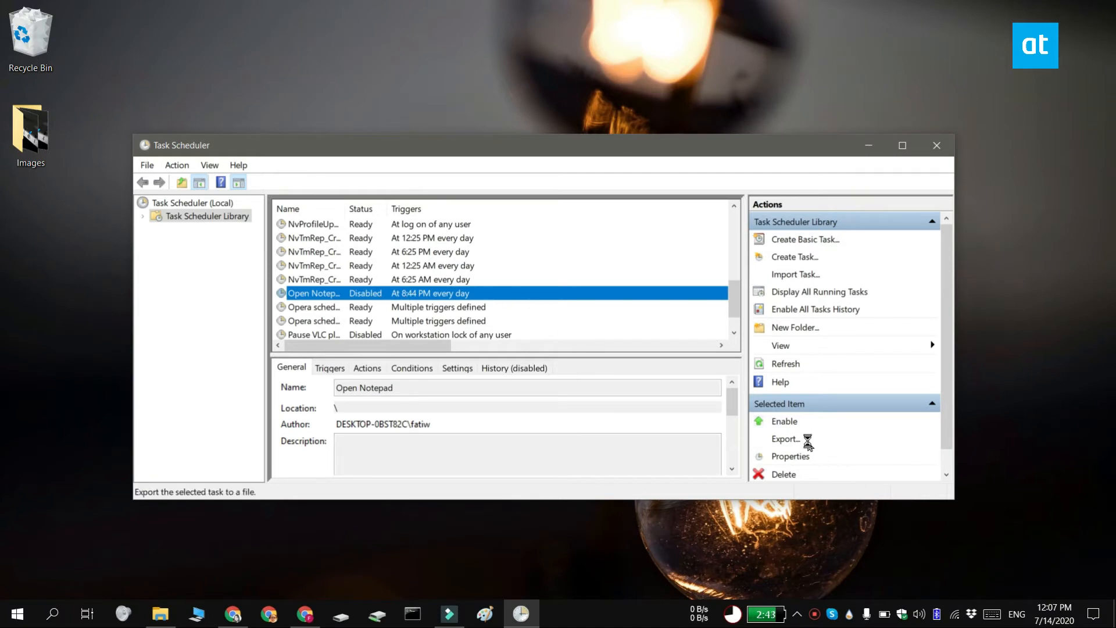
Step: Export the selected task to the Desktop as Open Notepad.xml
{"action": "left_click", "coordinate": [785, 438]}
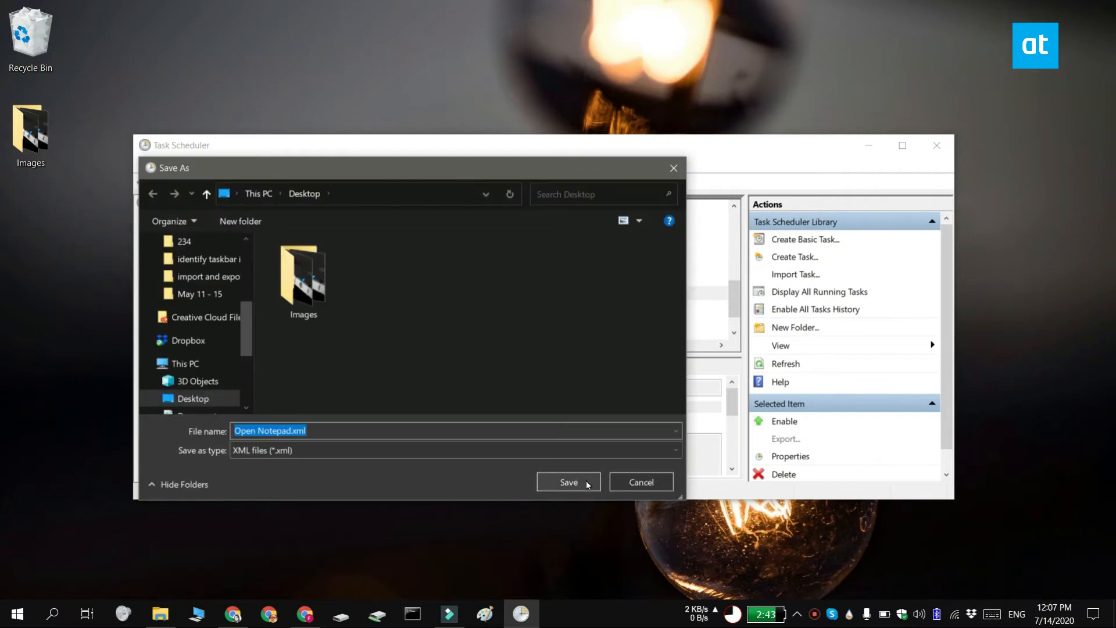
{"action": "left_click", "coordinate": [568, 482]}
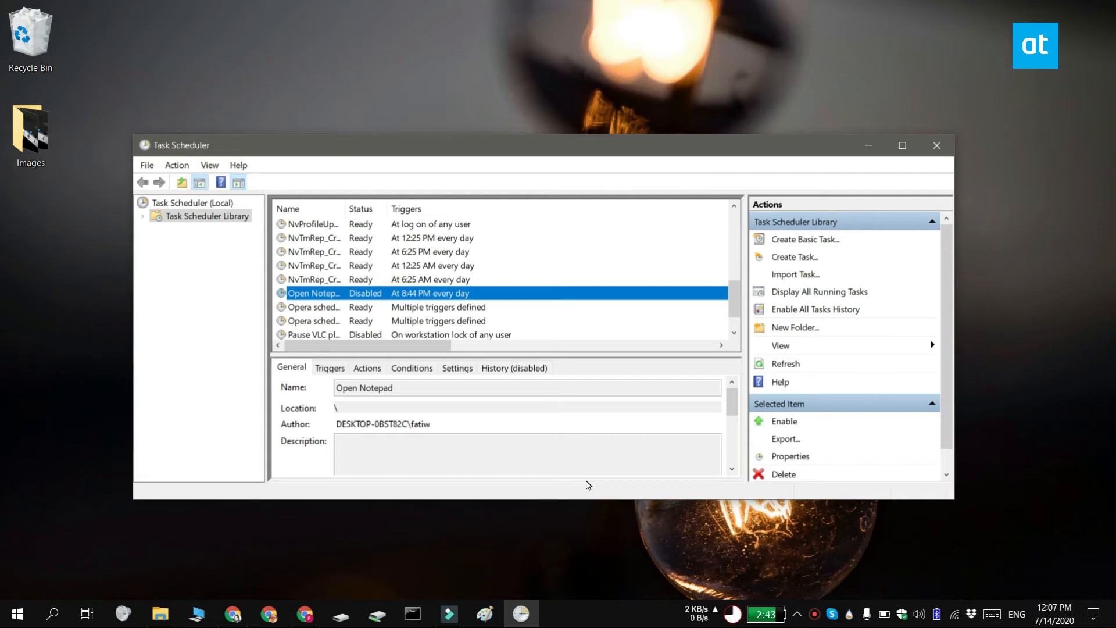
{"action": "left_click", "coordinate": [786, 439]}
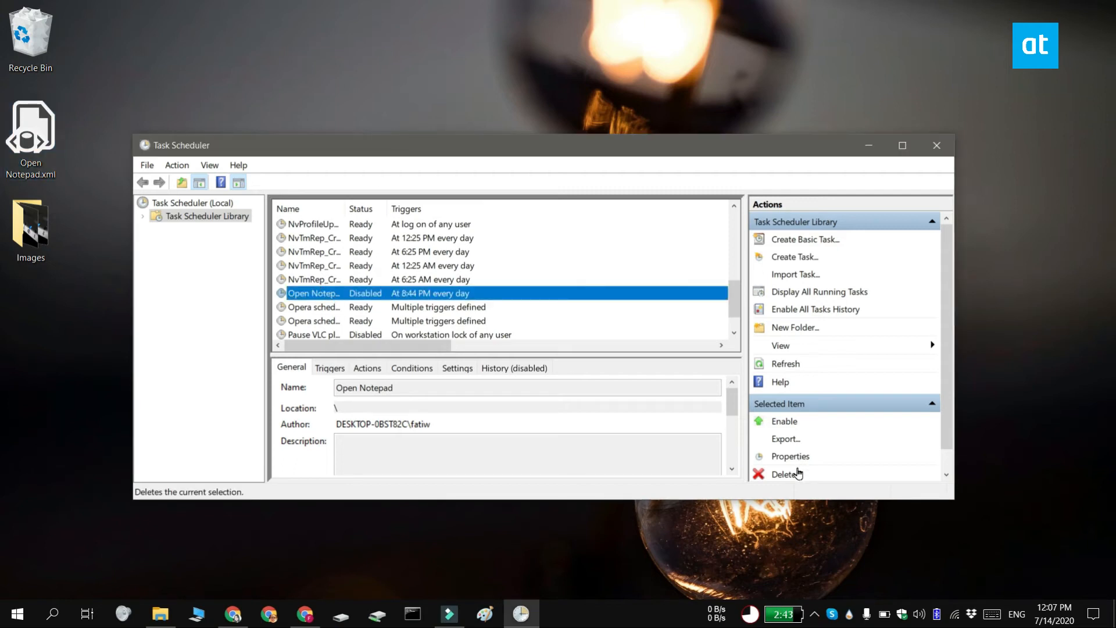
Step: Delete the Open Notepad task and confirm the deletion
{"action": "left_click", "coordinate": [783, 474]}
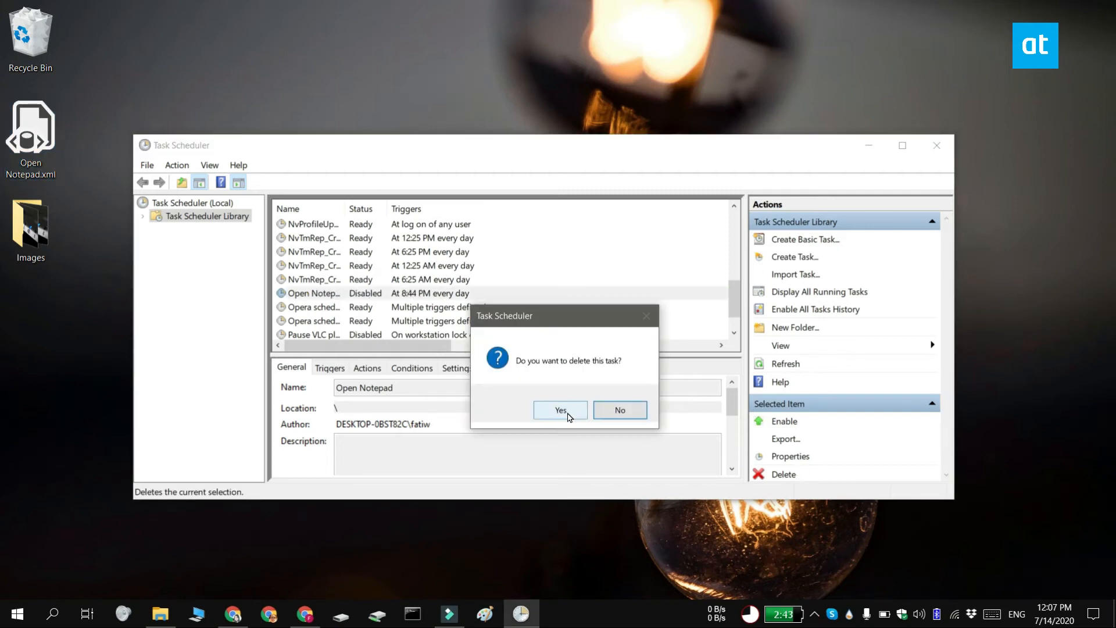
{"action": "left_click", "coordinate": [560, 409]}
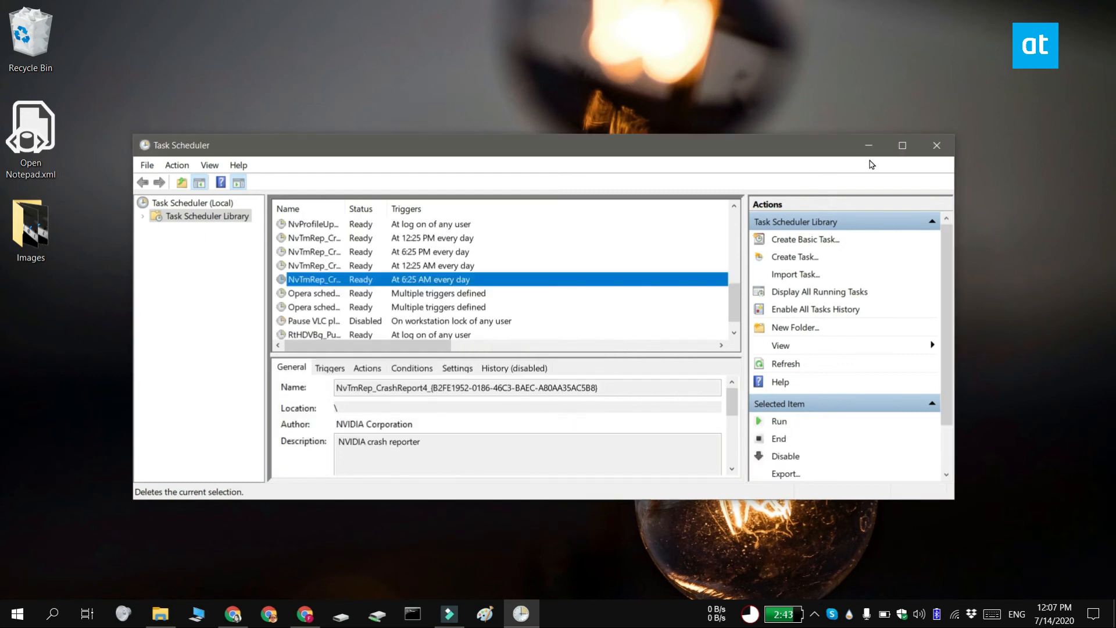
{"action": "mouse_move", "coordinate": [868, 145]}
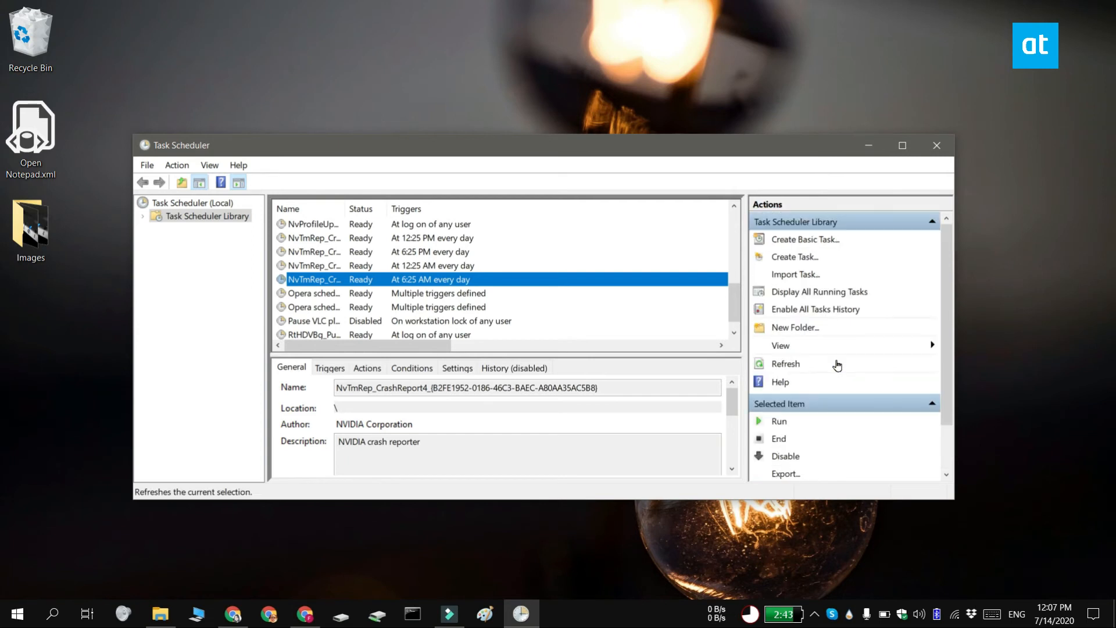
Step: Import Open Notepad.xml from the Desktop into the Create Task dialog
{"action": "left_click", "coordinate": [796, 275]}
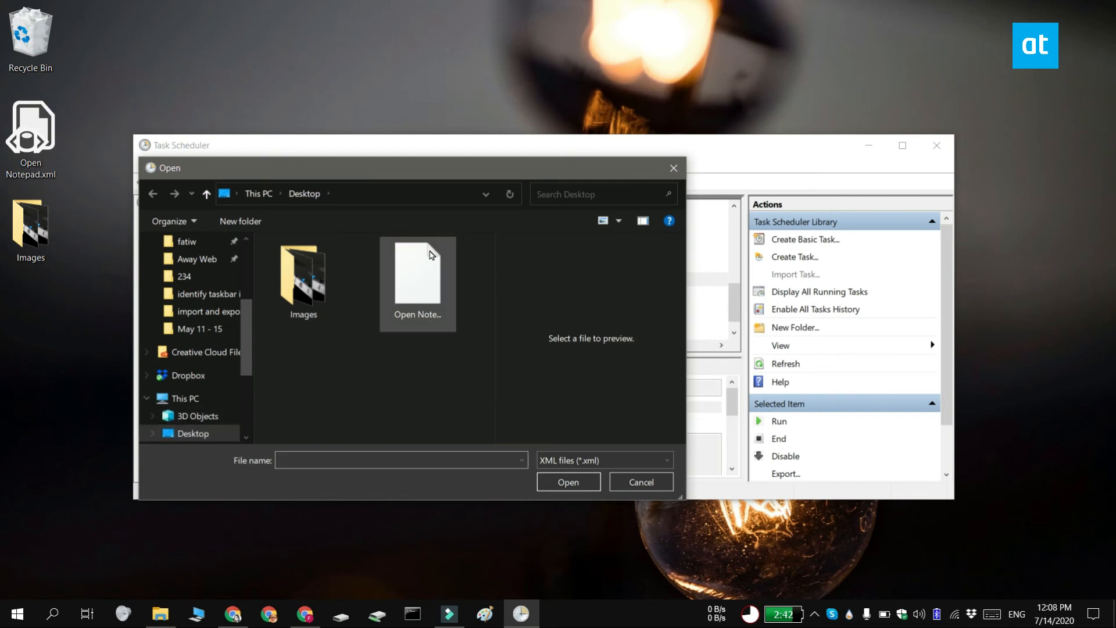
{"action": "left_click", "coordinate": [418, 277]}
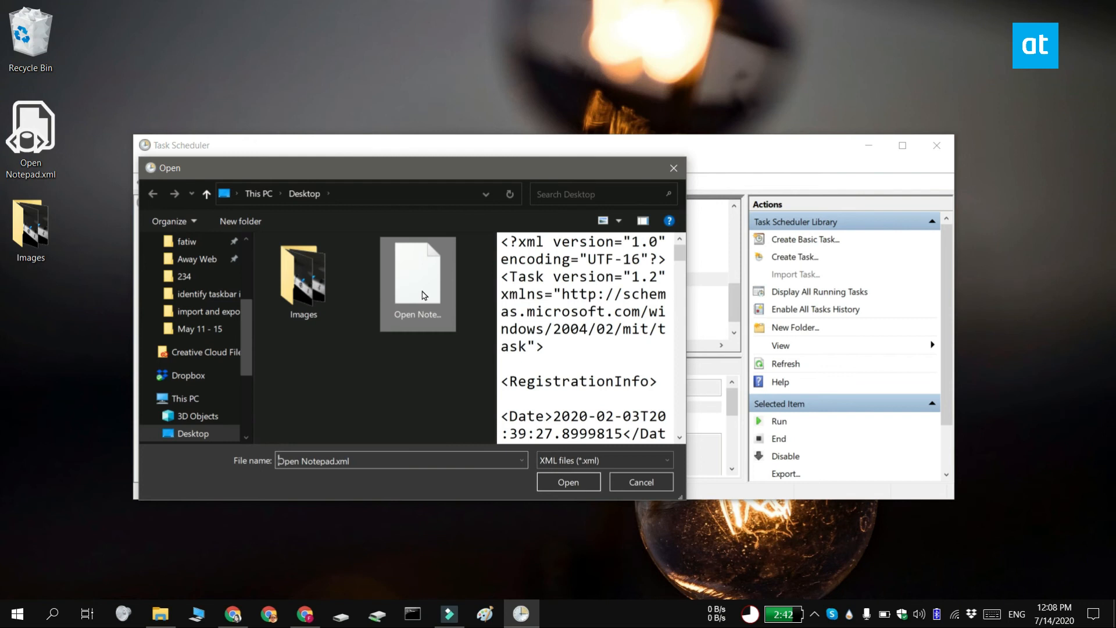
{"action": "left_click", "coordinate": [568, 482]}
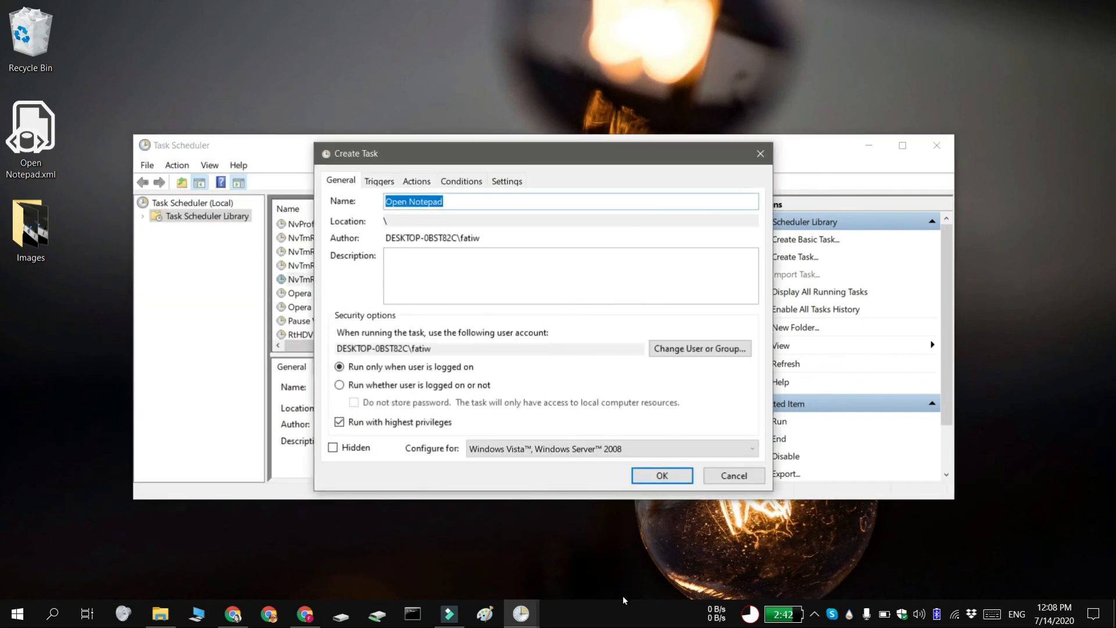
Step: Review the imported task's Notepad and PowerShell actions, then its Settings
{"action": "left_click", "coordinate": [417, 181]}
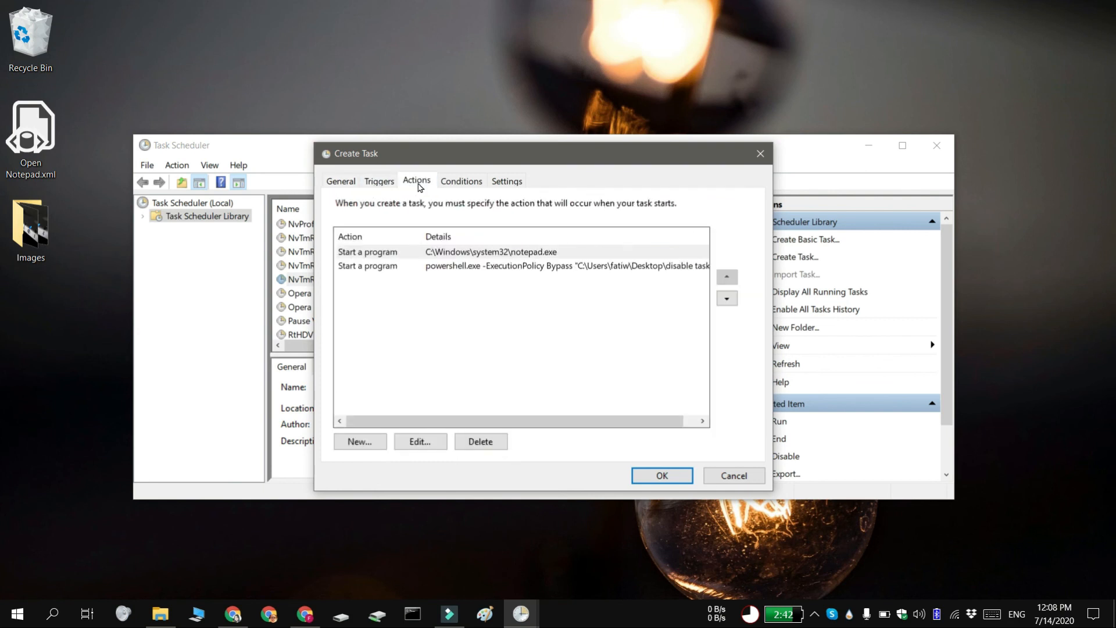
{"action": "left_click", "coordinate": [507, 181]}
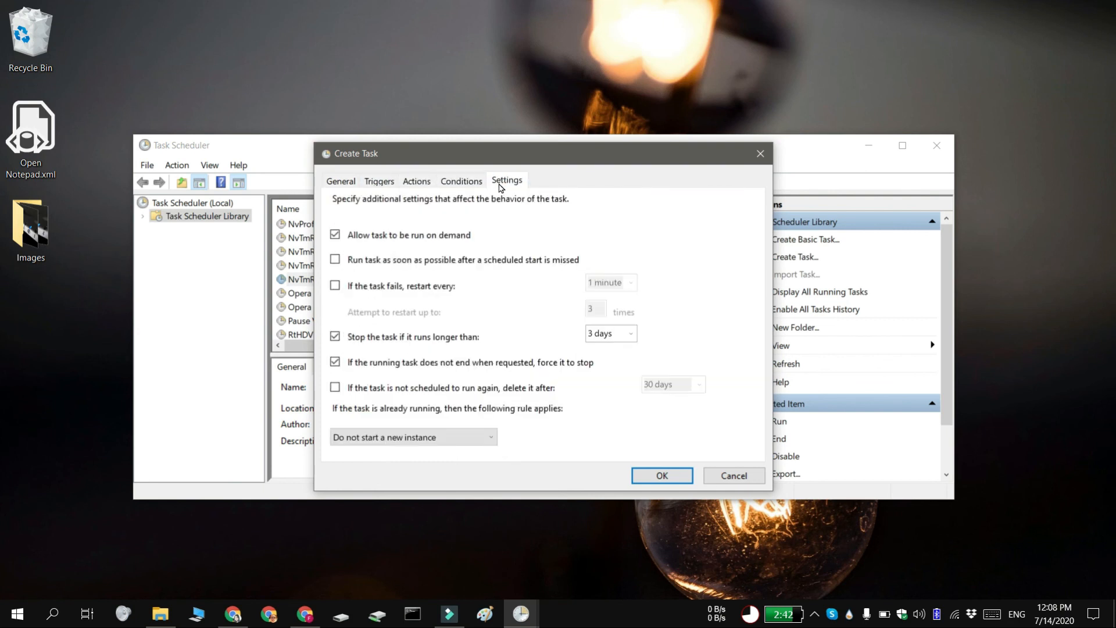